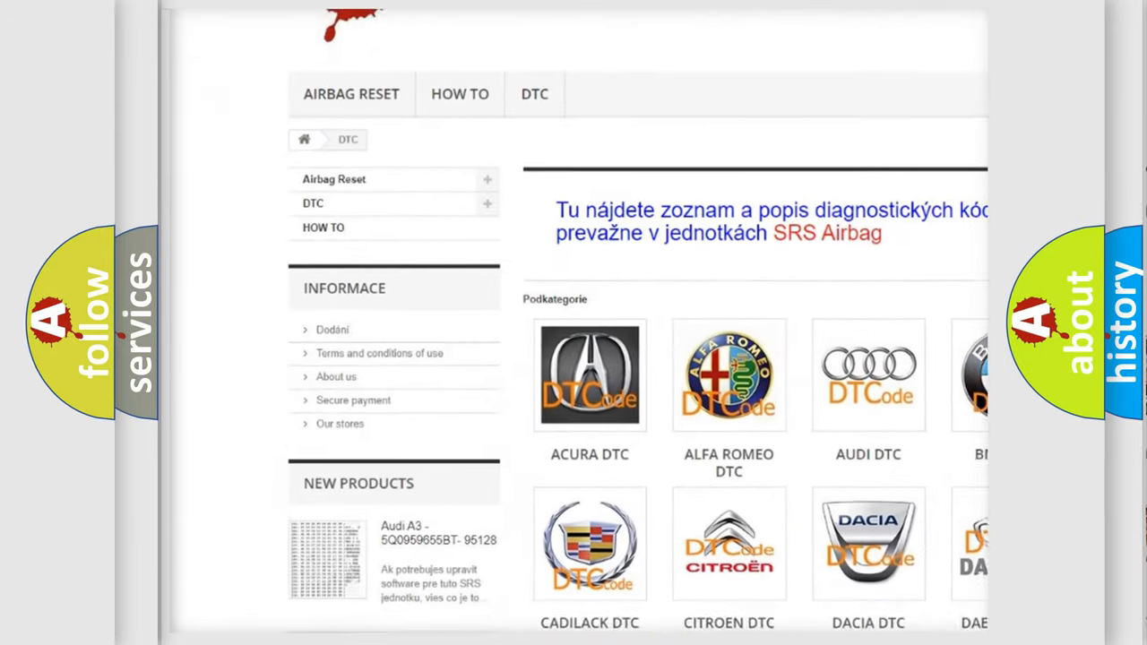
scroll(down, 3)
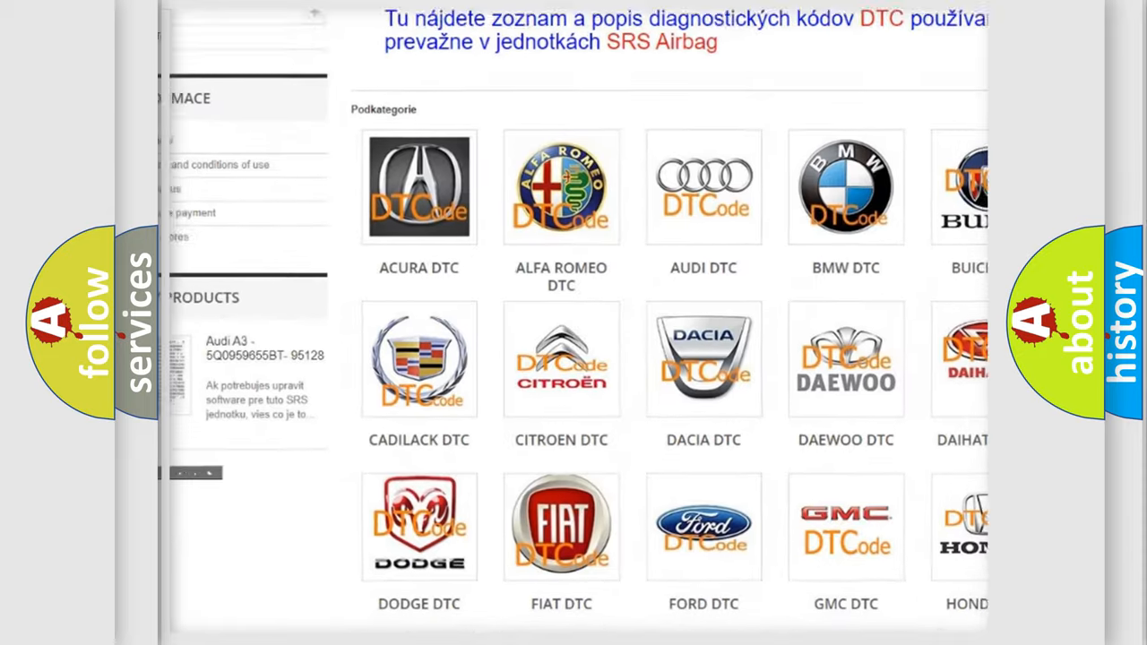
scroll(down, 3)
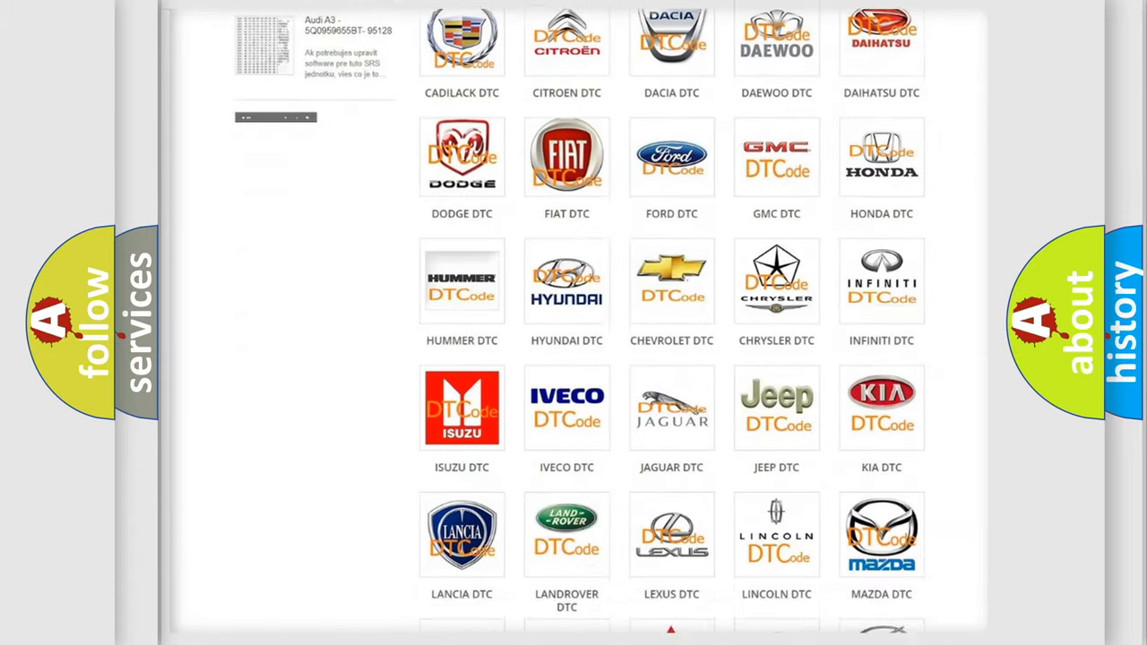
scroll(down, 3)
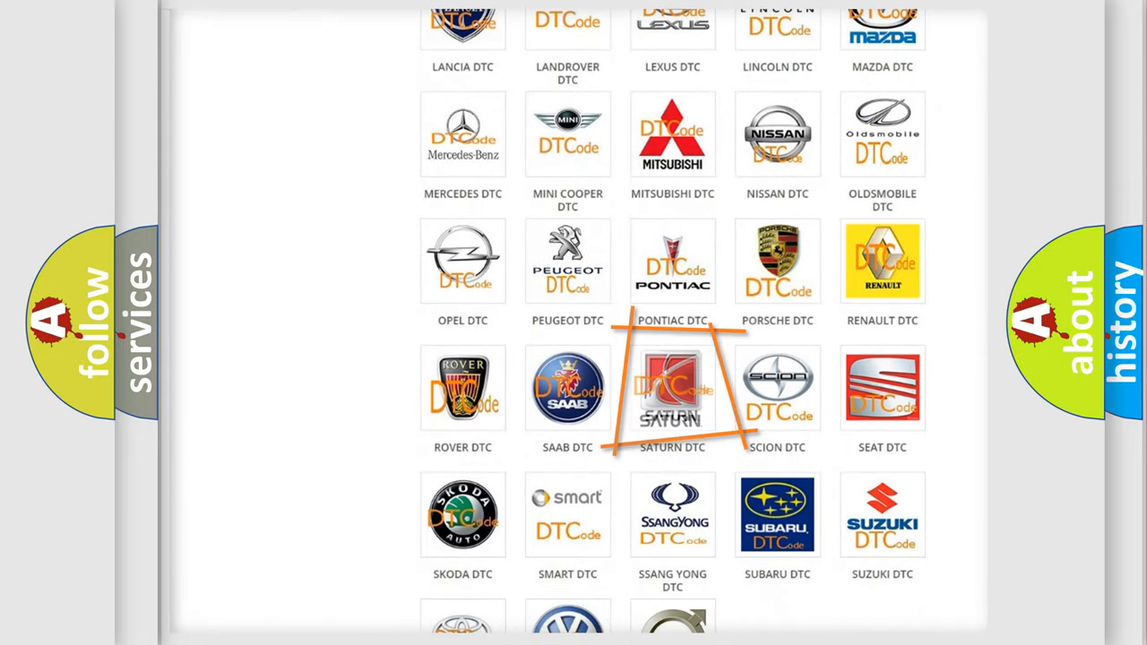